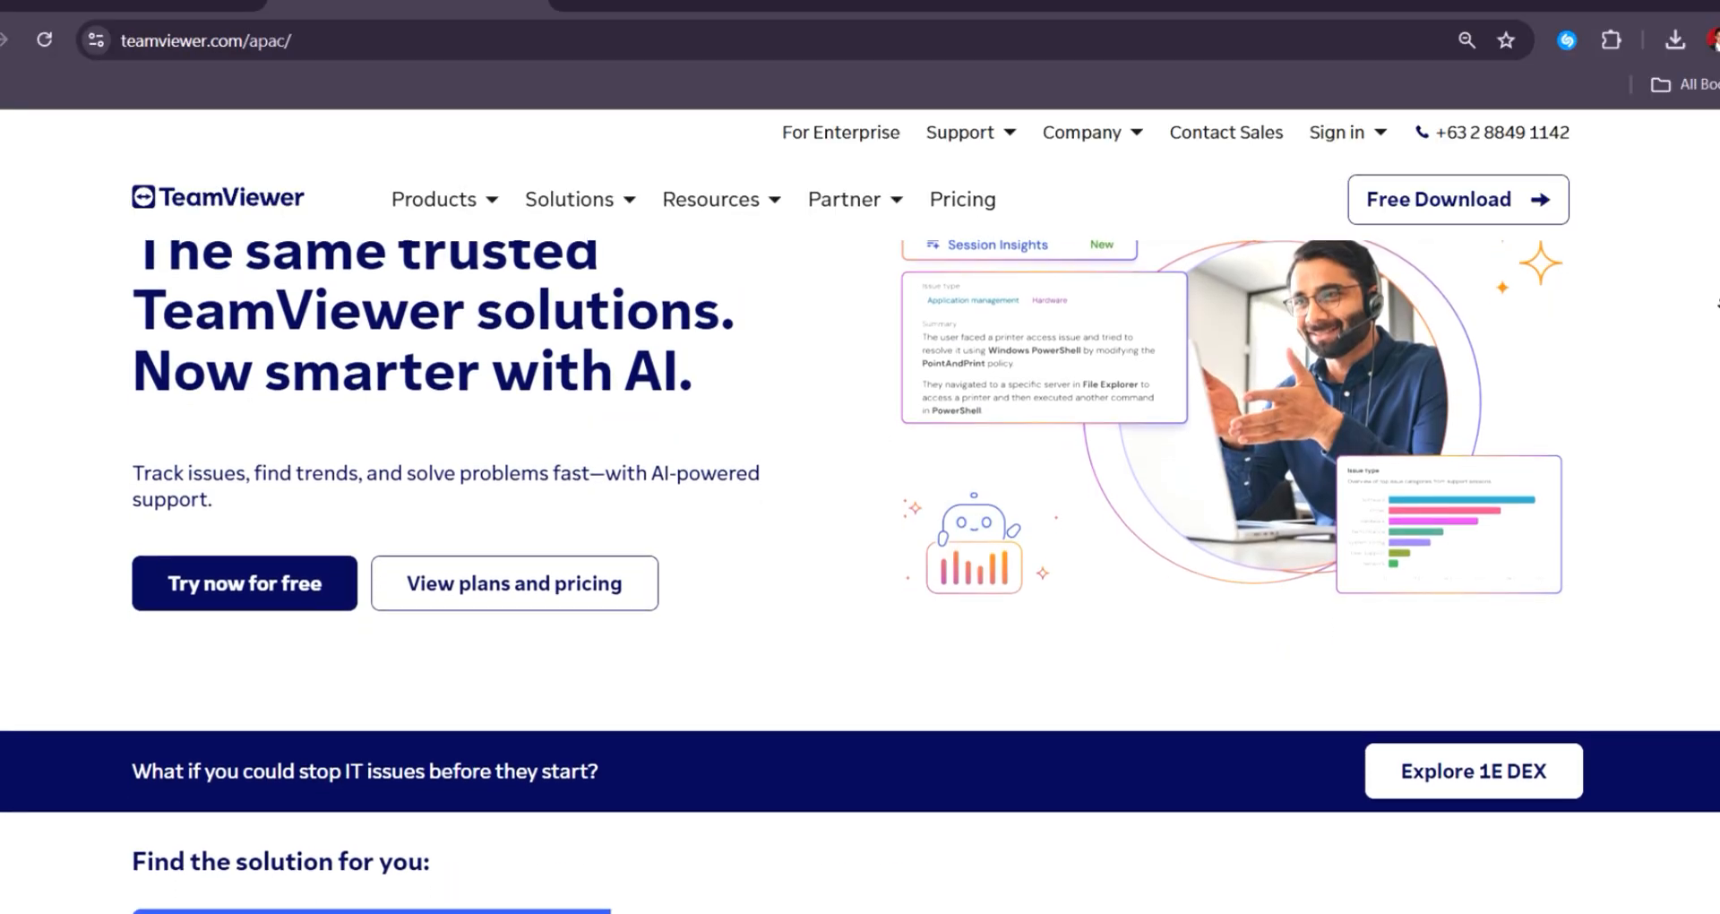
scroll(down, 3)
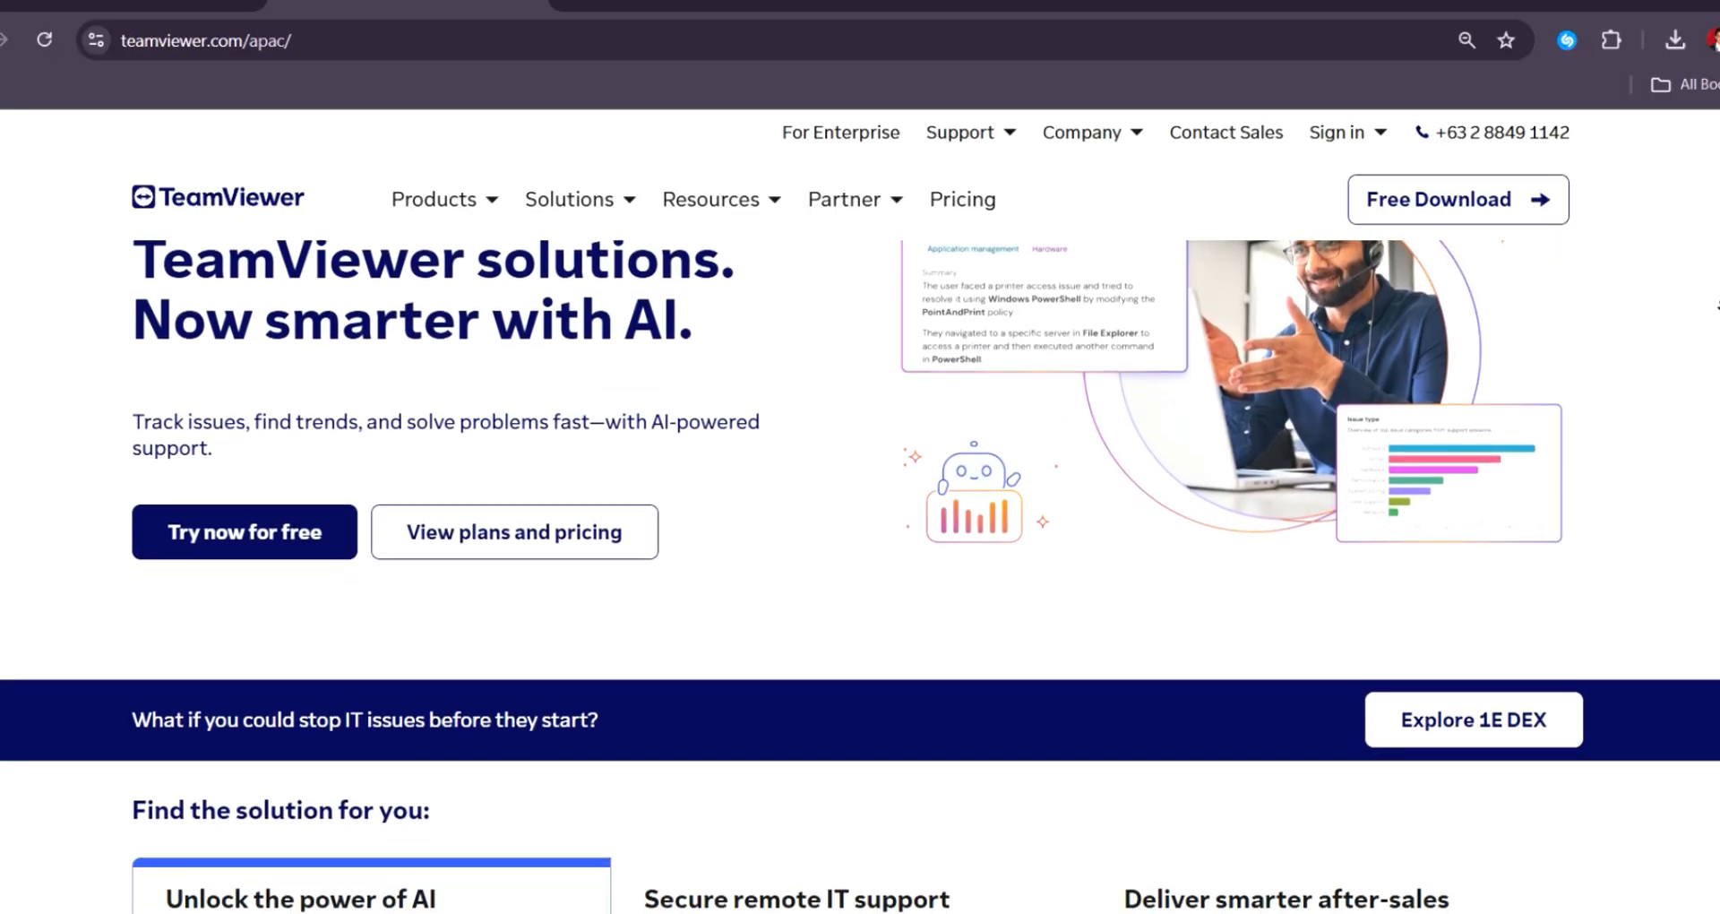
scroll(down, 3)
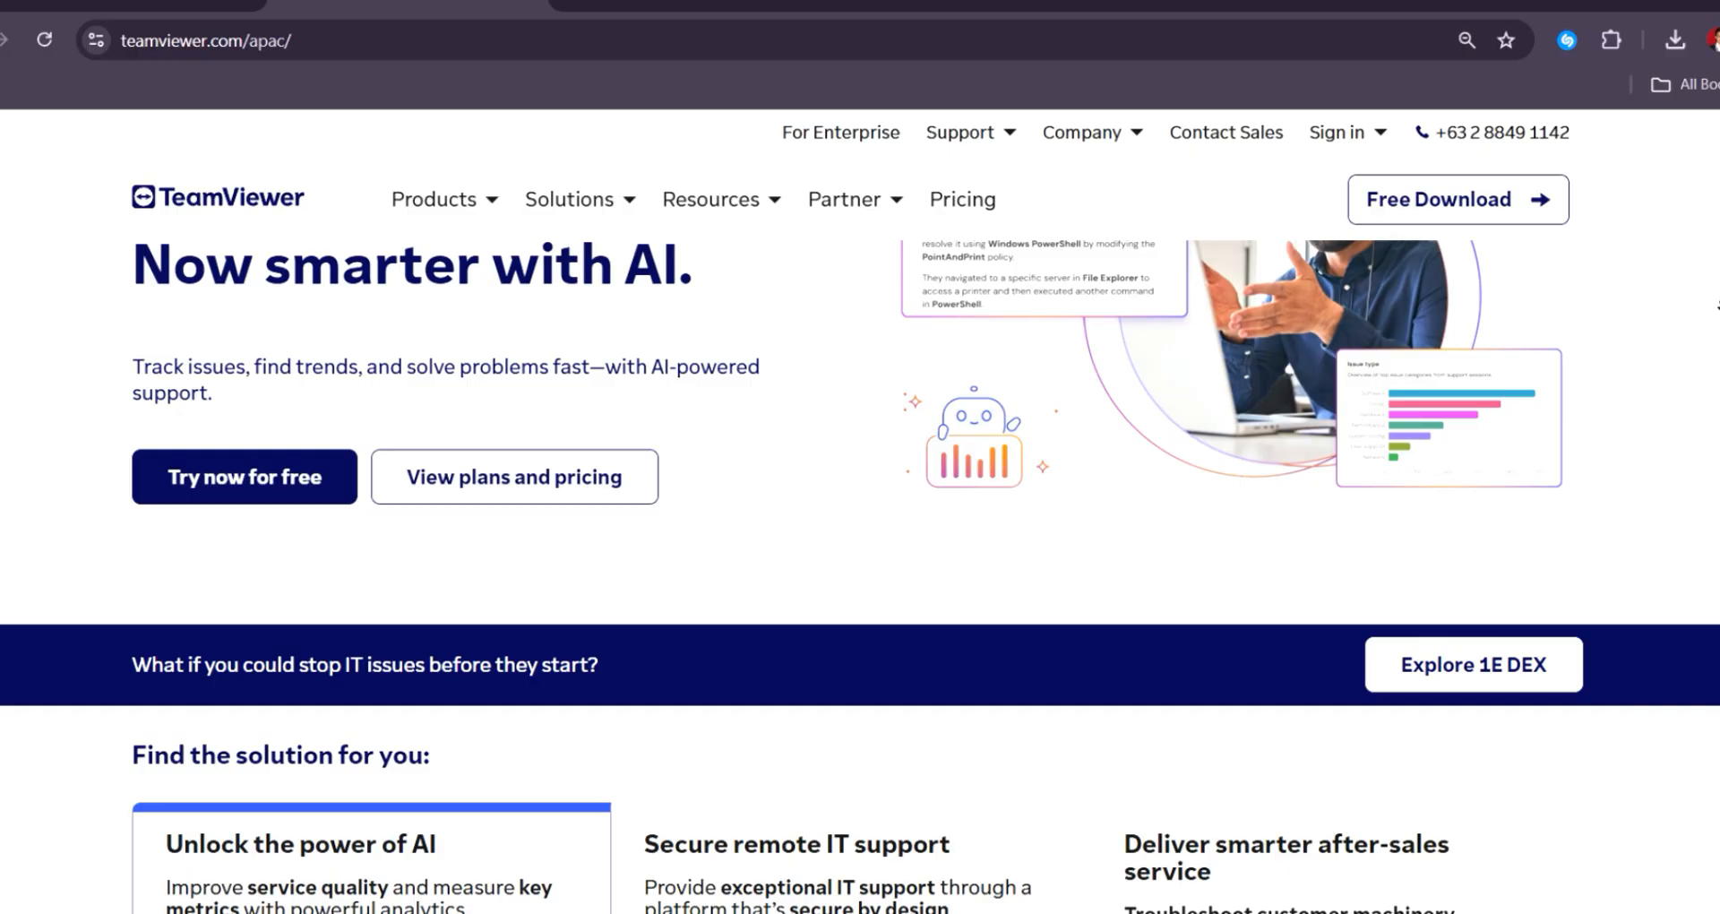
scroll(down, 3)
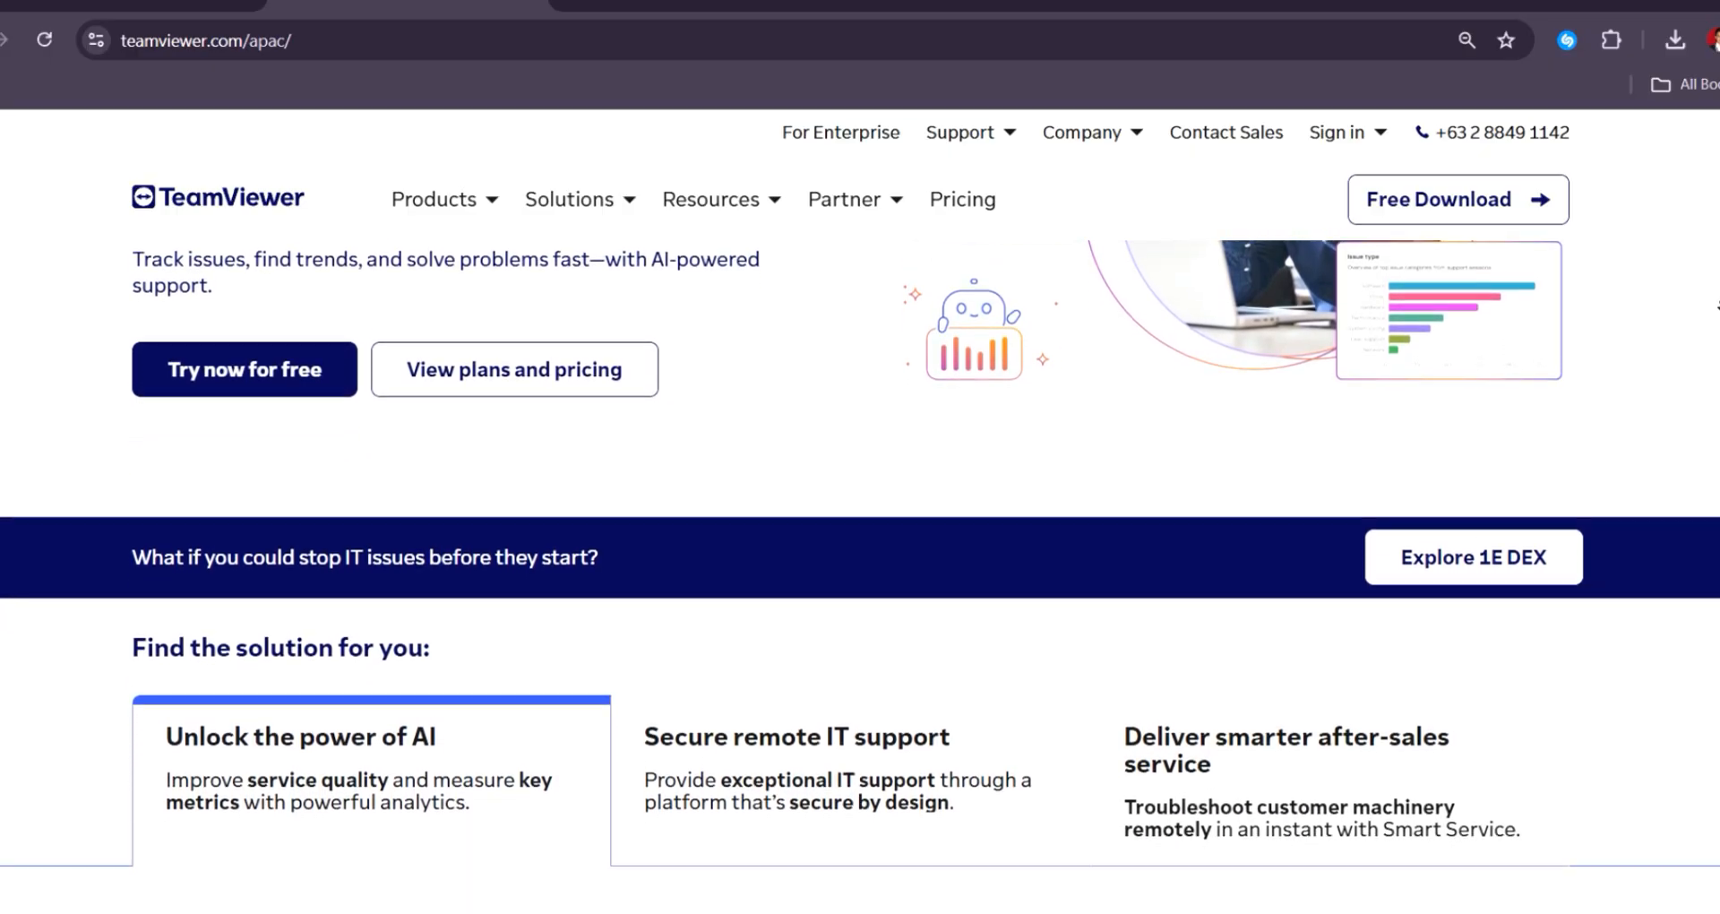
scroll(down, 3)
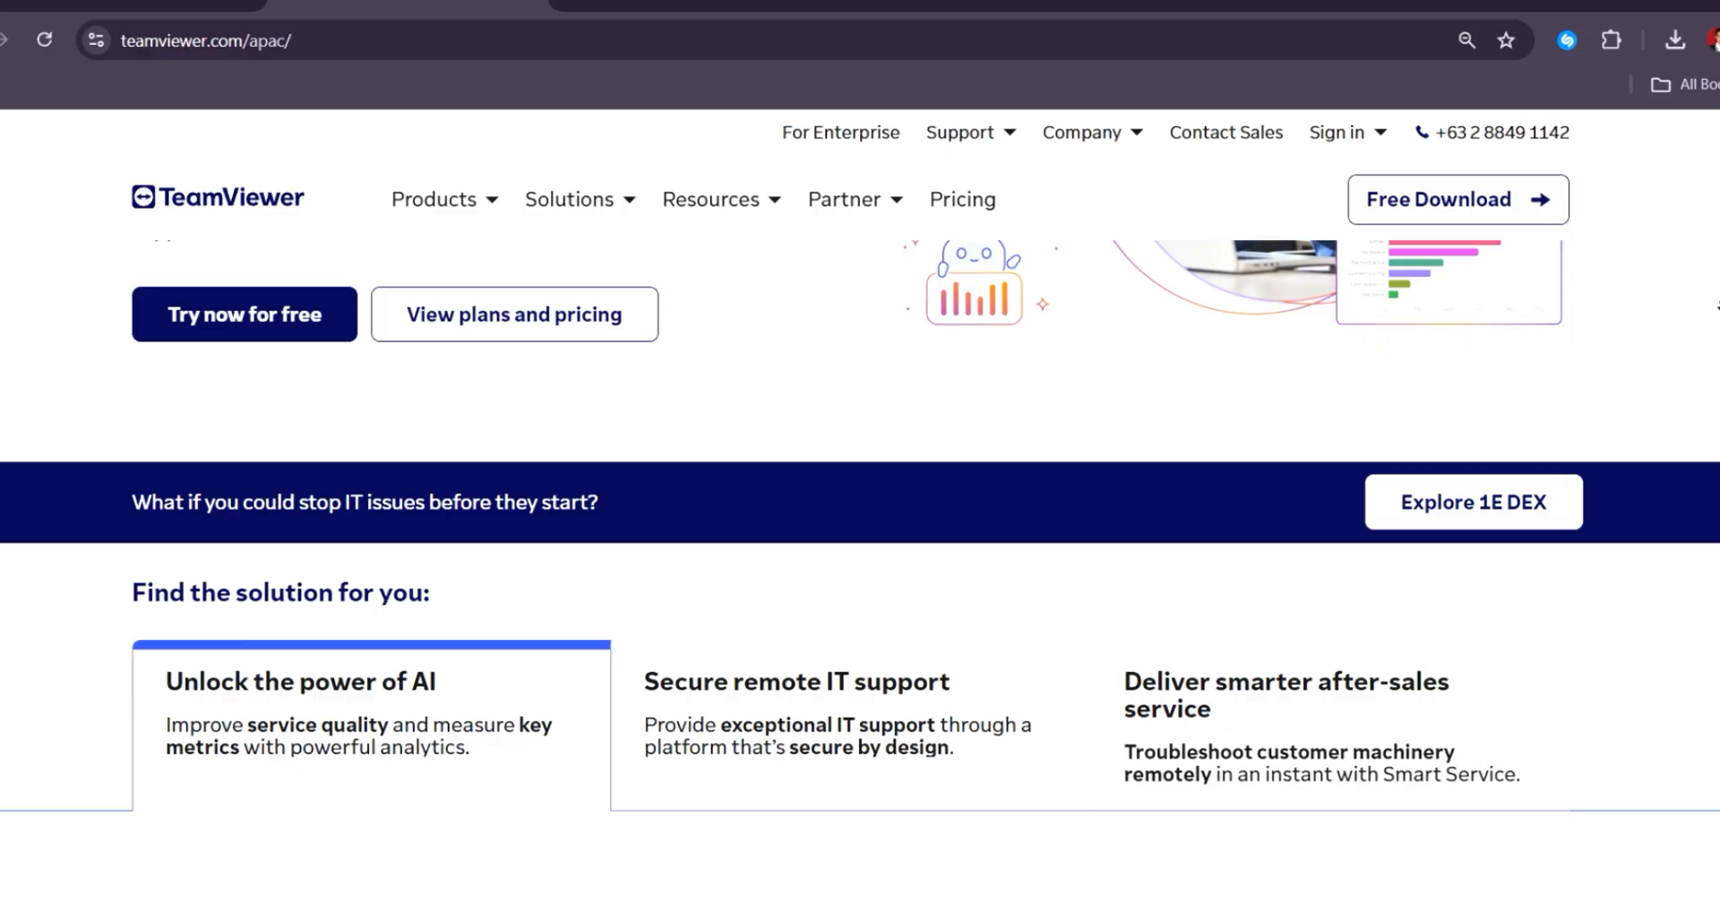
scroll(down, 3)
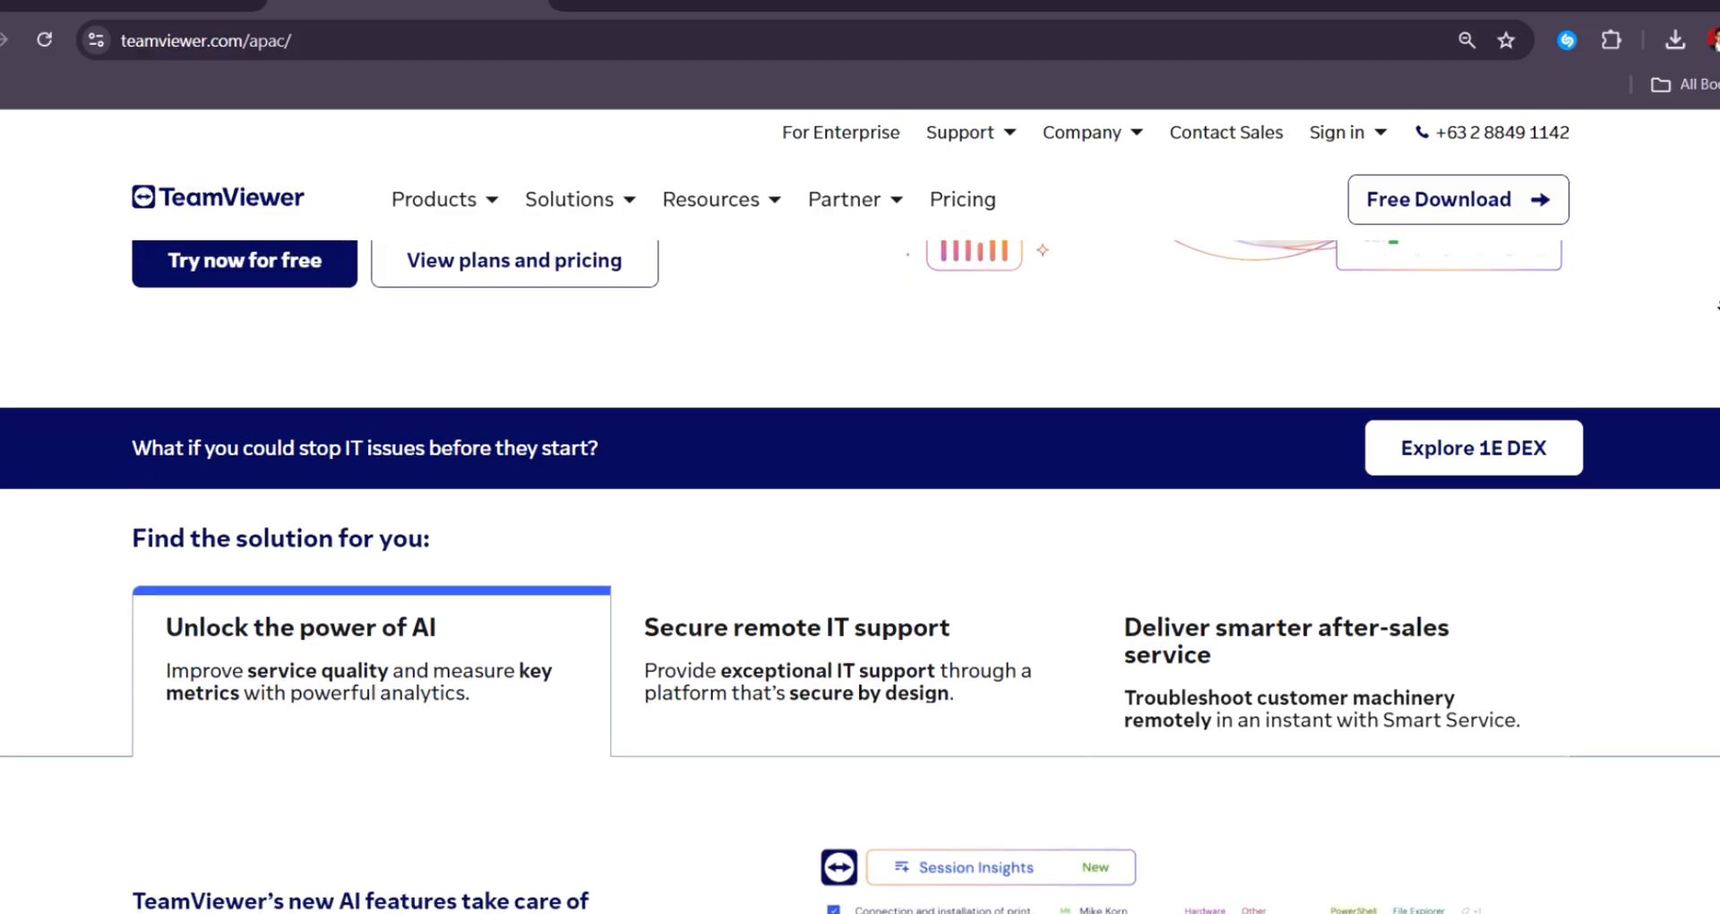
scroll(down, 3)
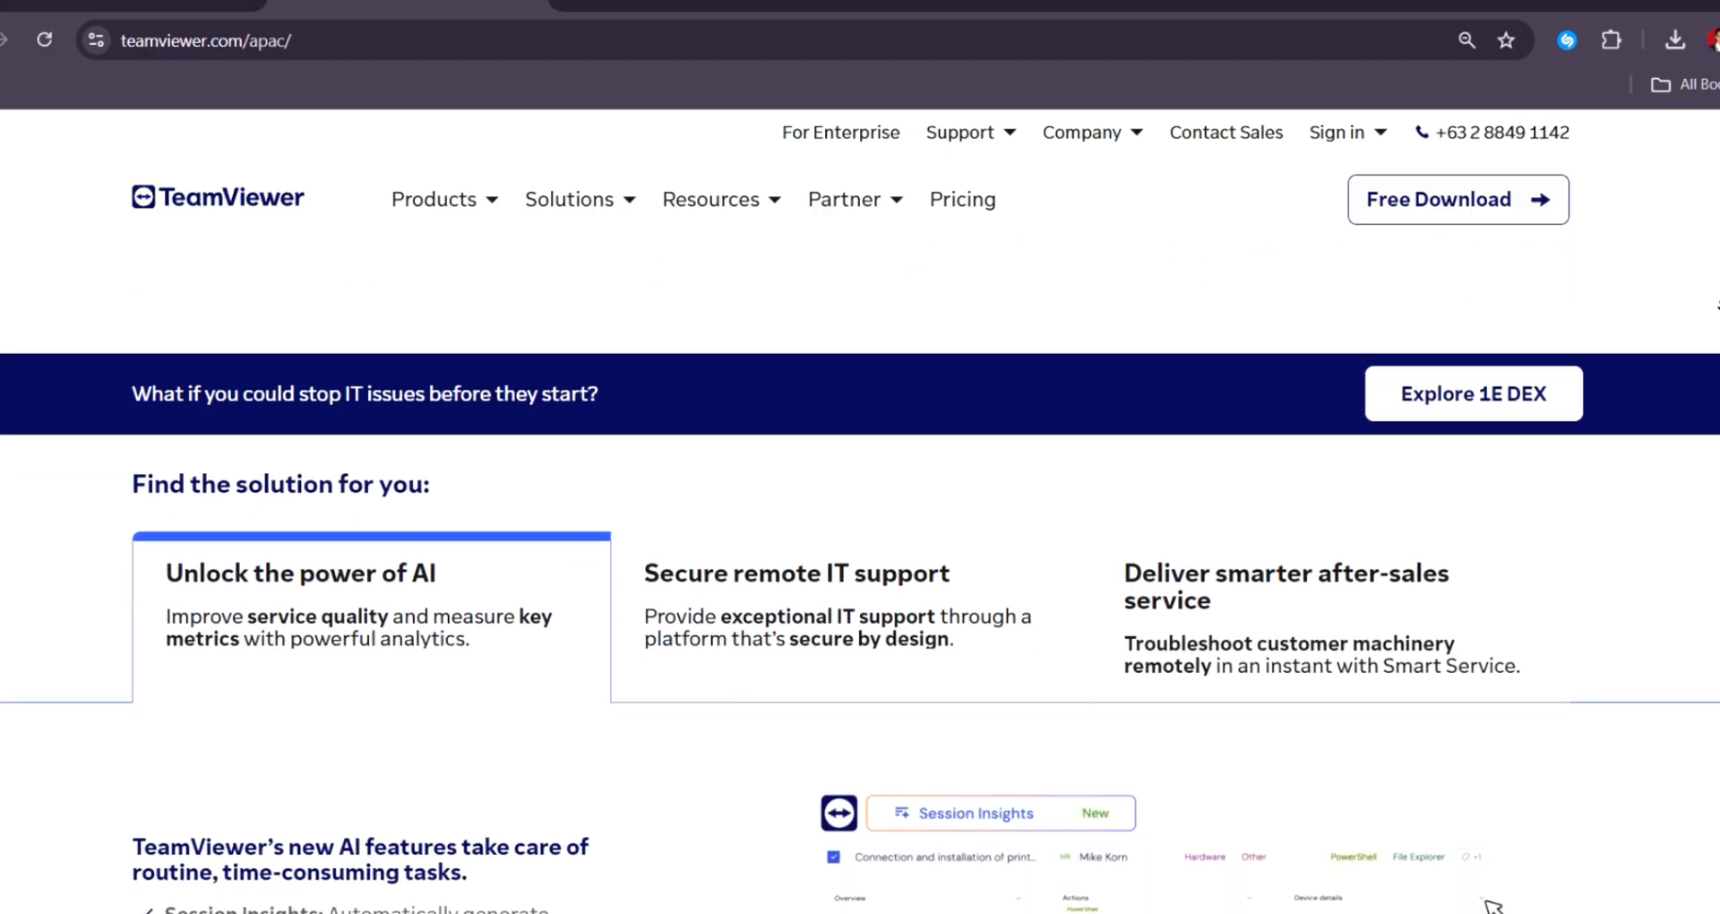
scroll(down, 3)
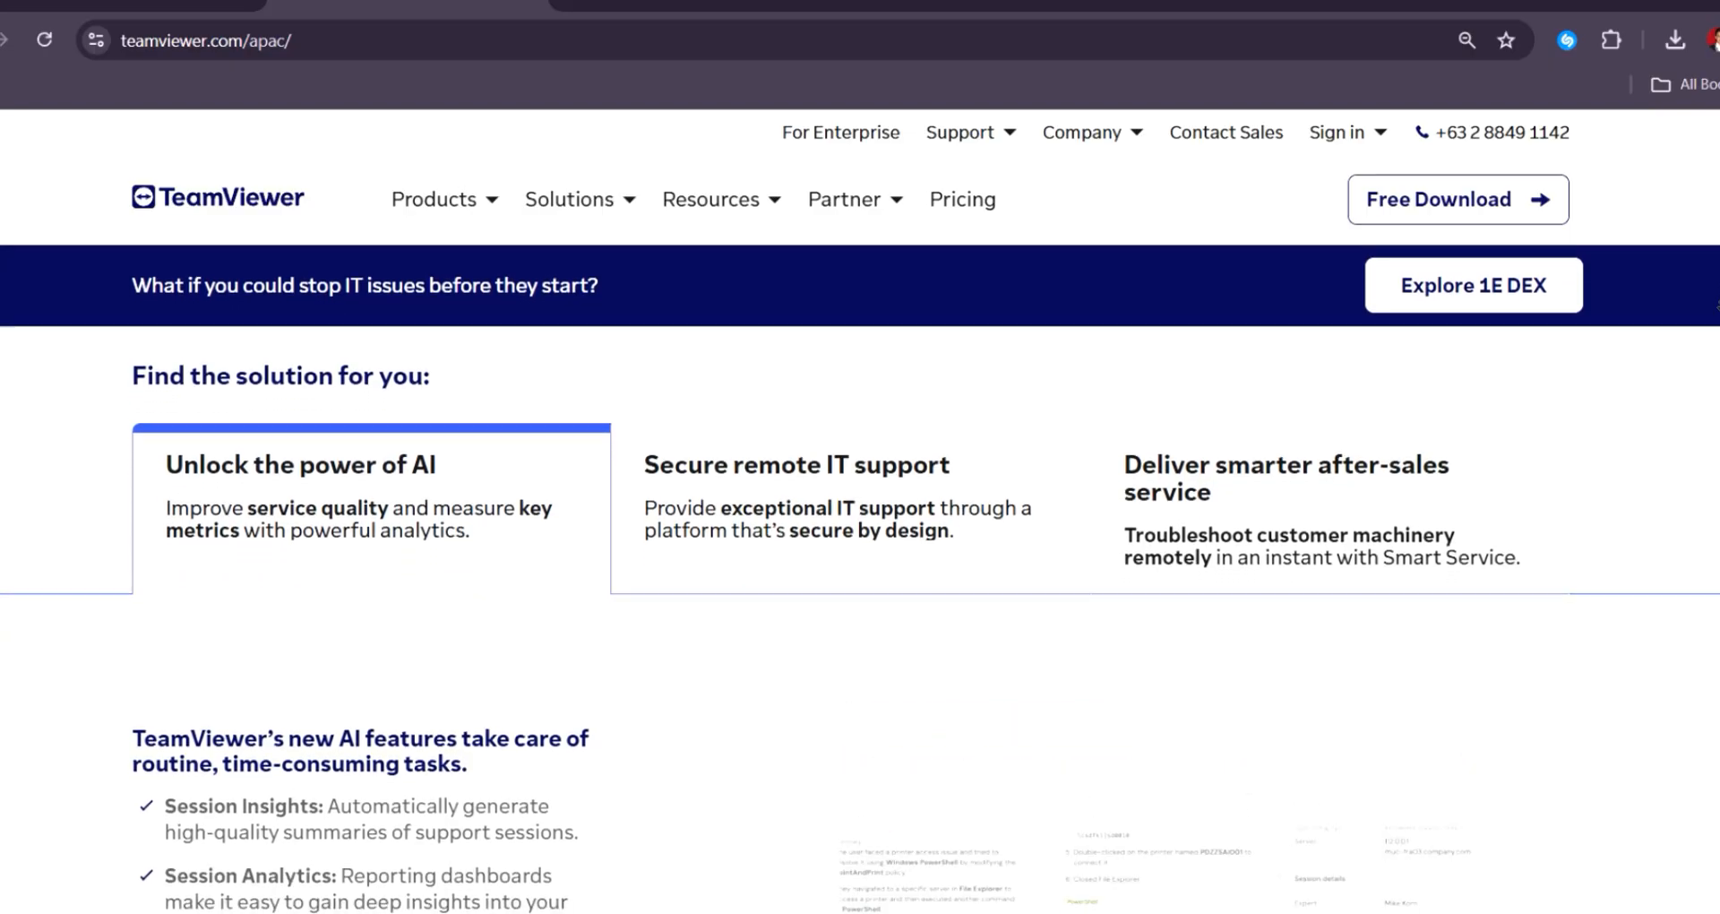
scroll(down, 3)
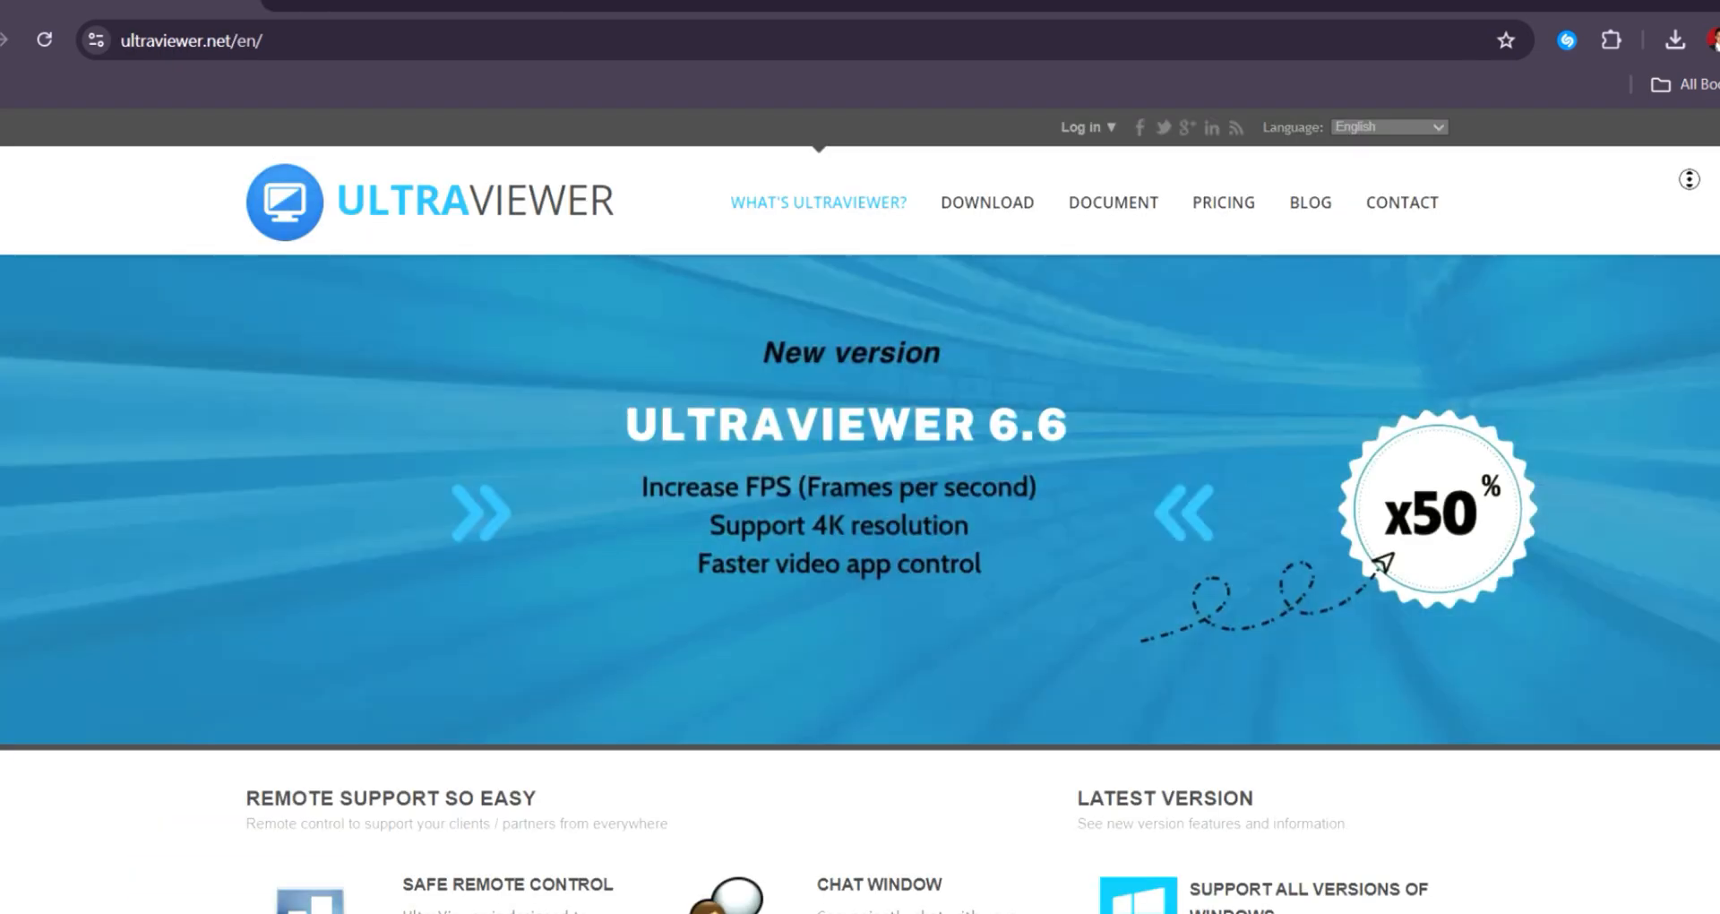
scroll(up, 3)
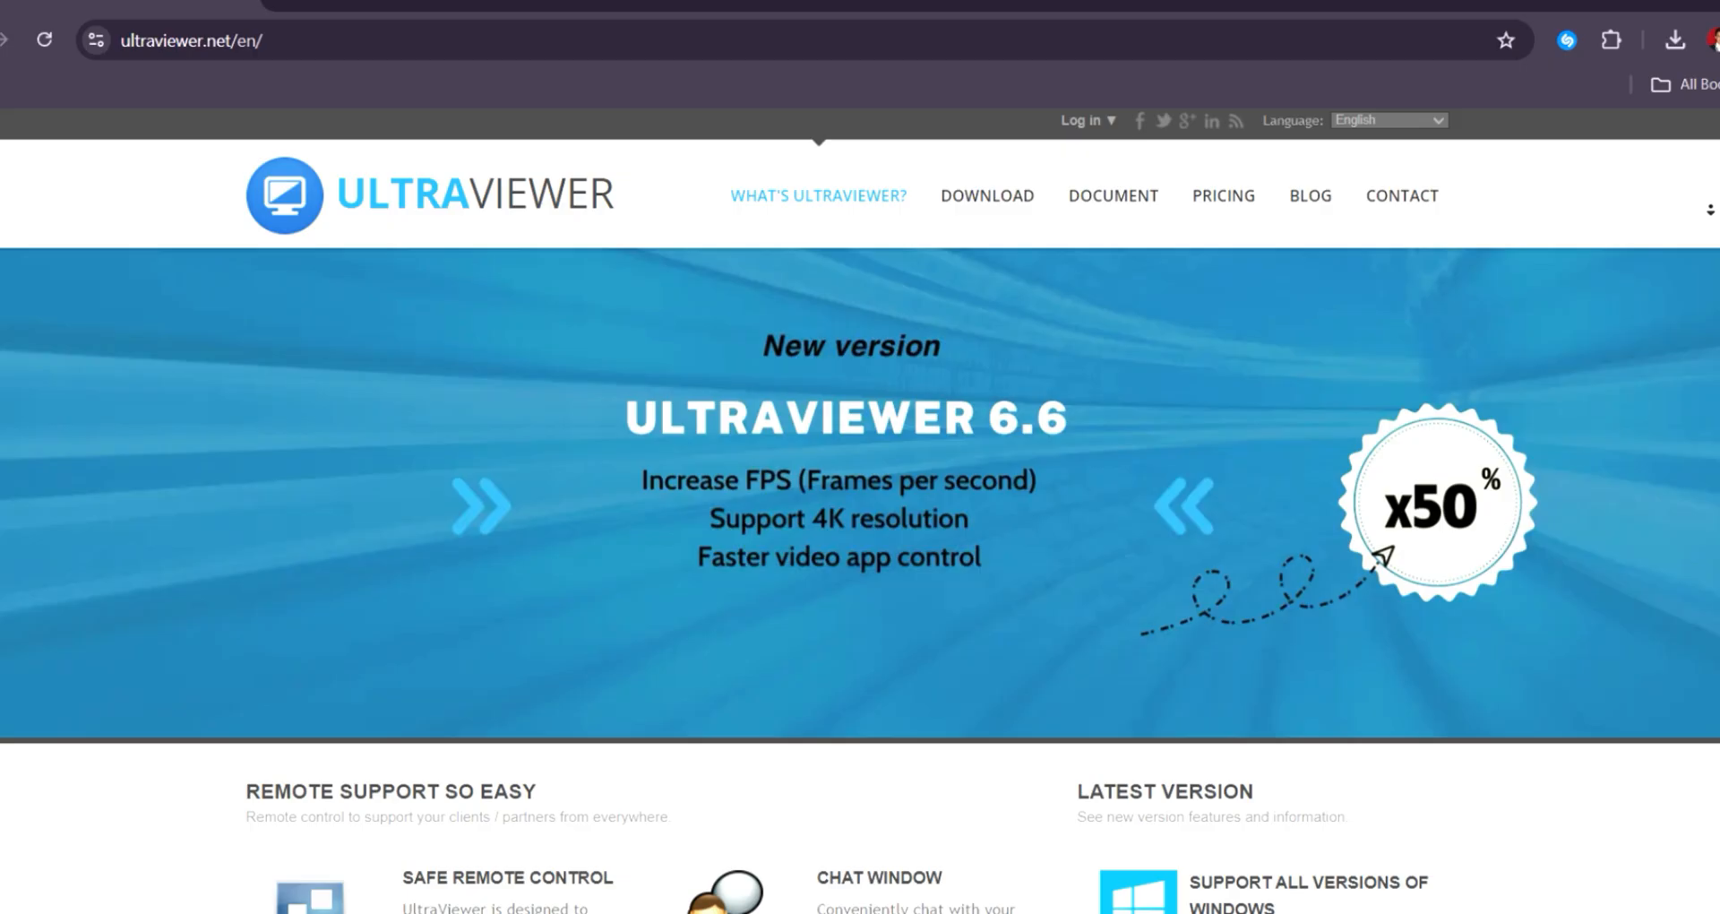
scroll(down, 3)
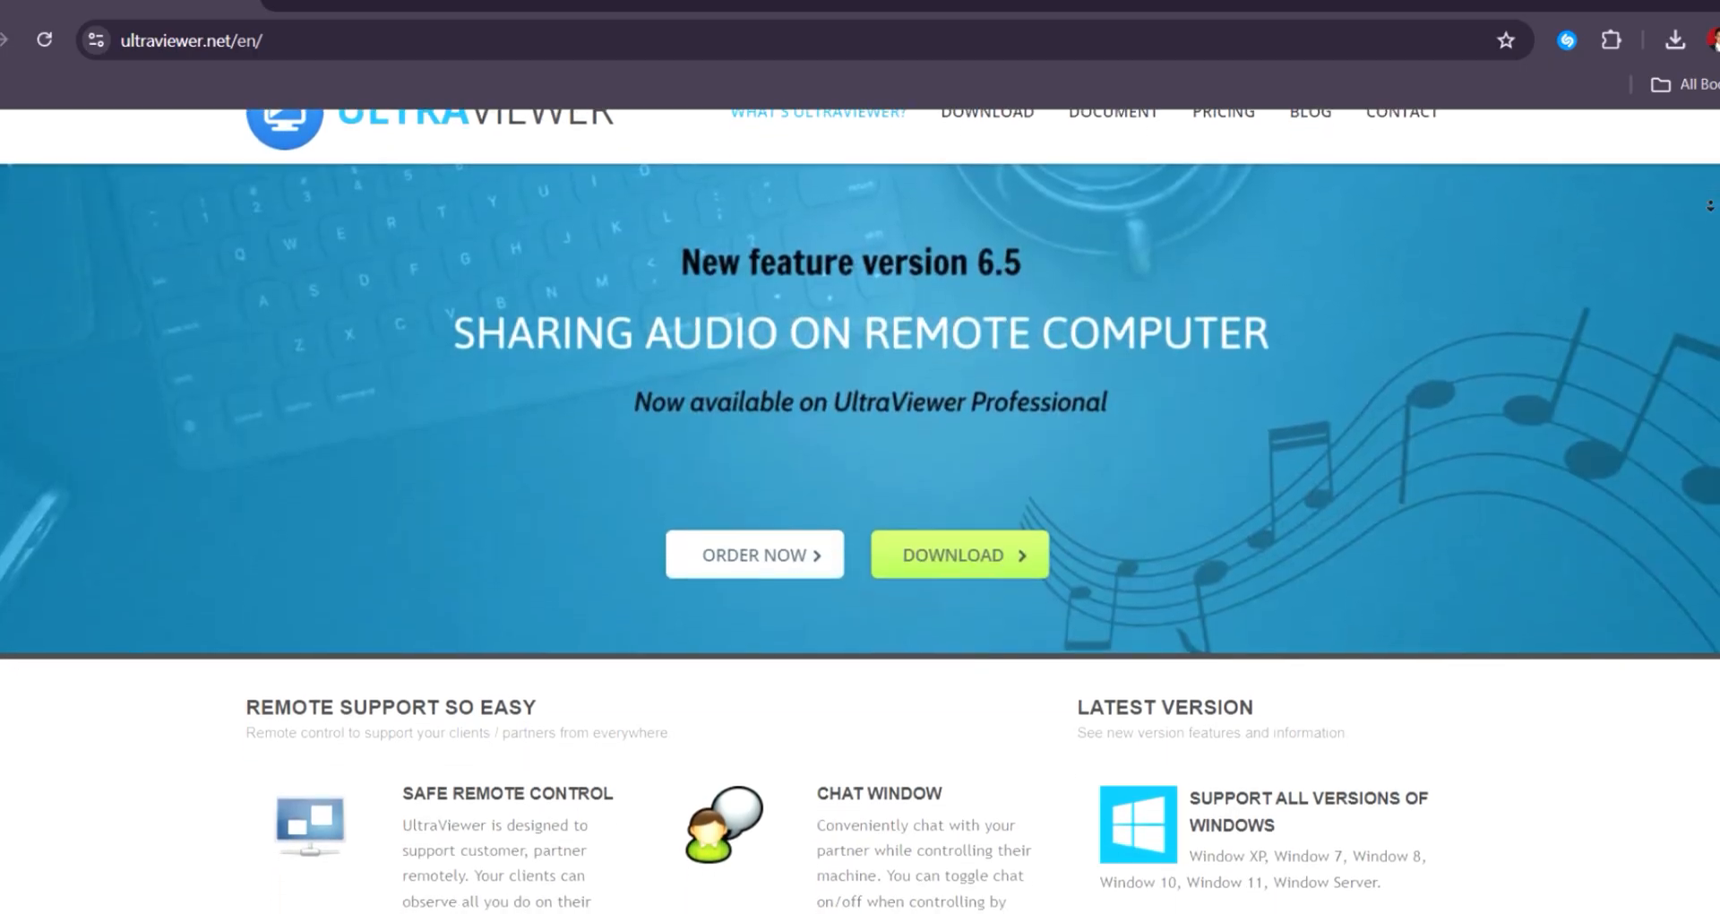
scroll(down, 3)
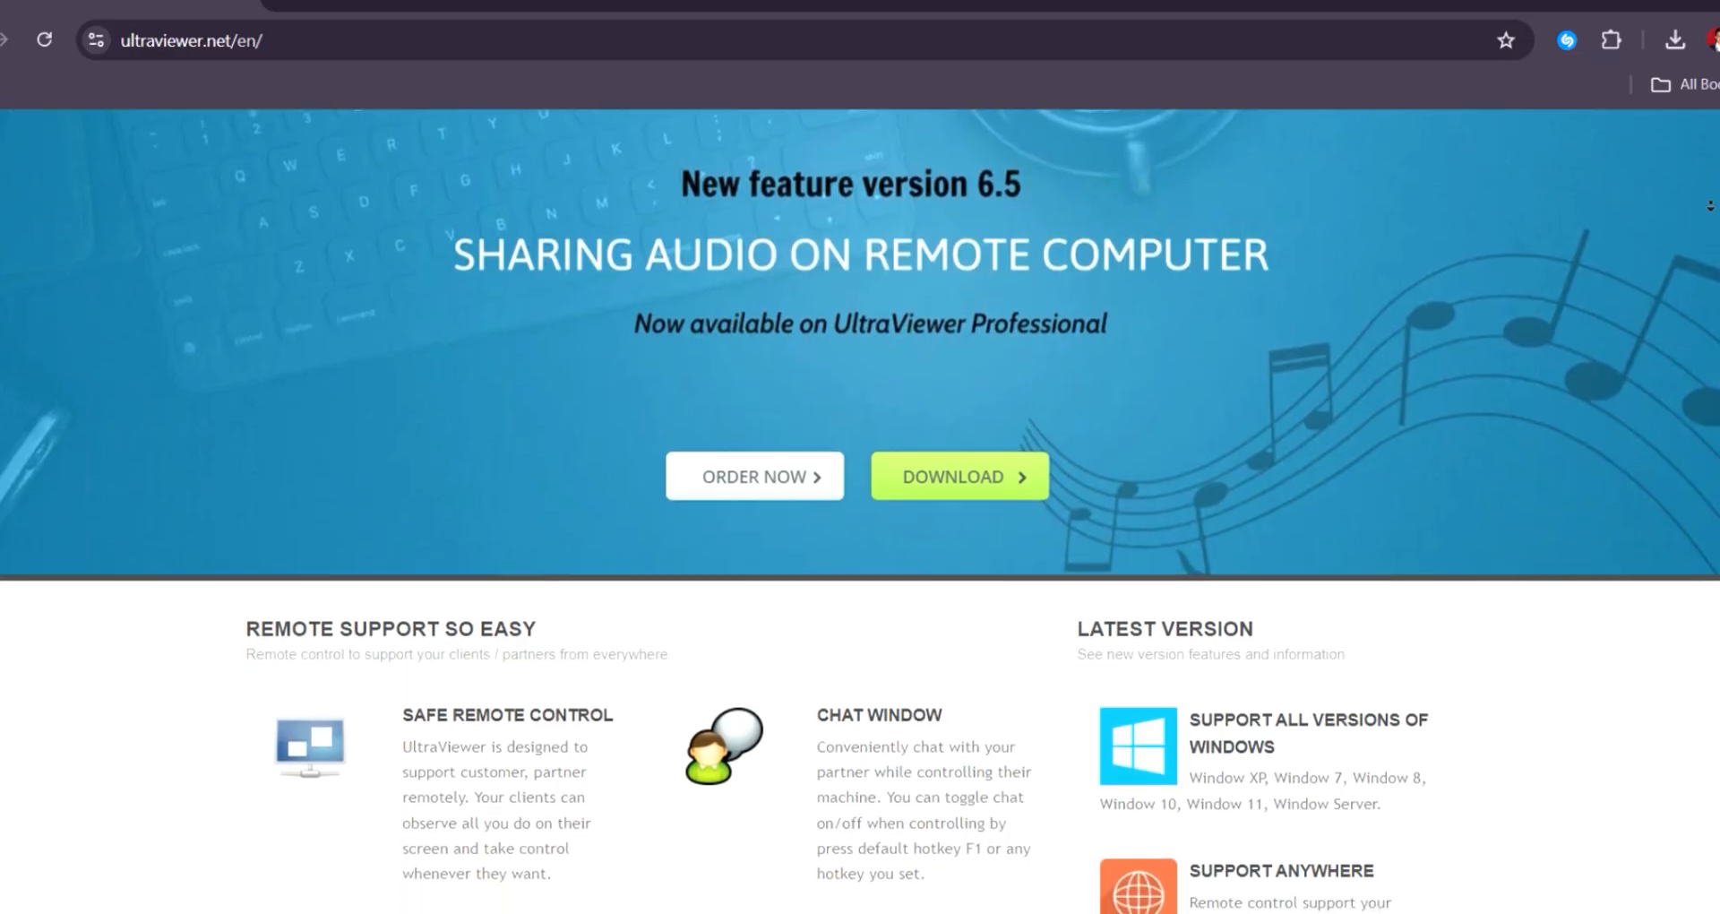
scroll(down, 3)
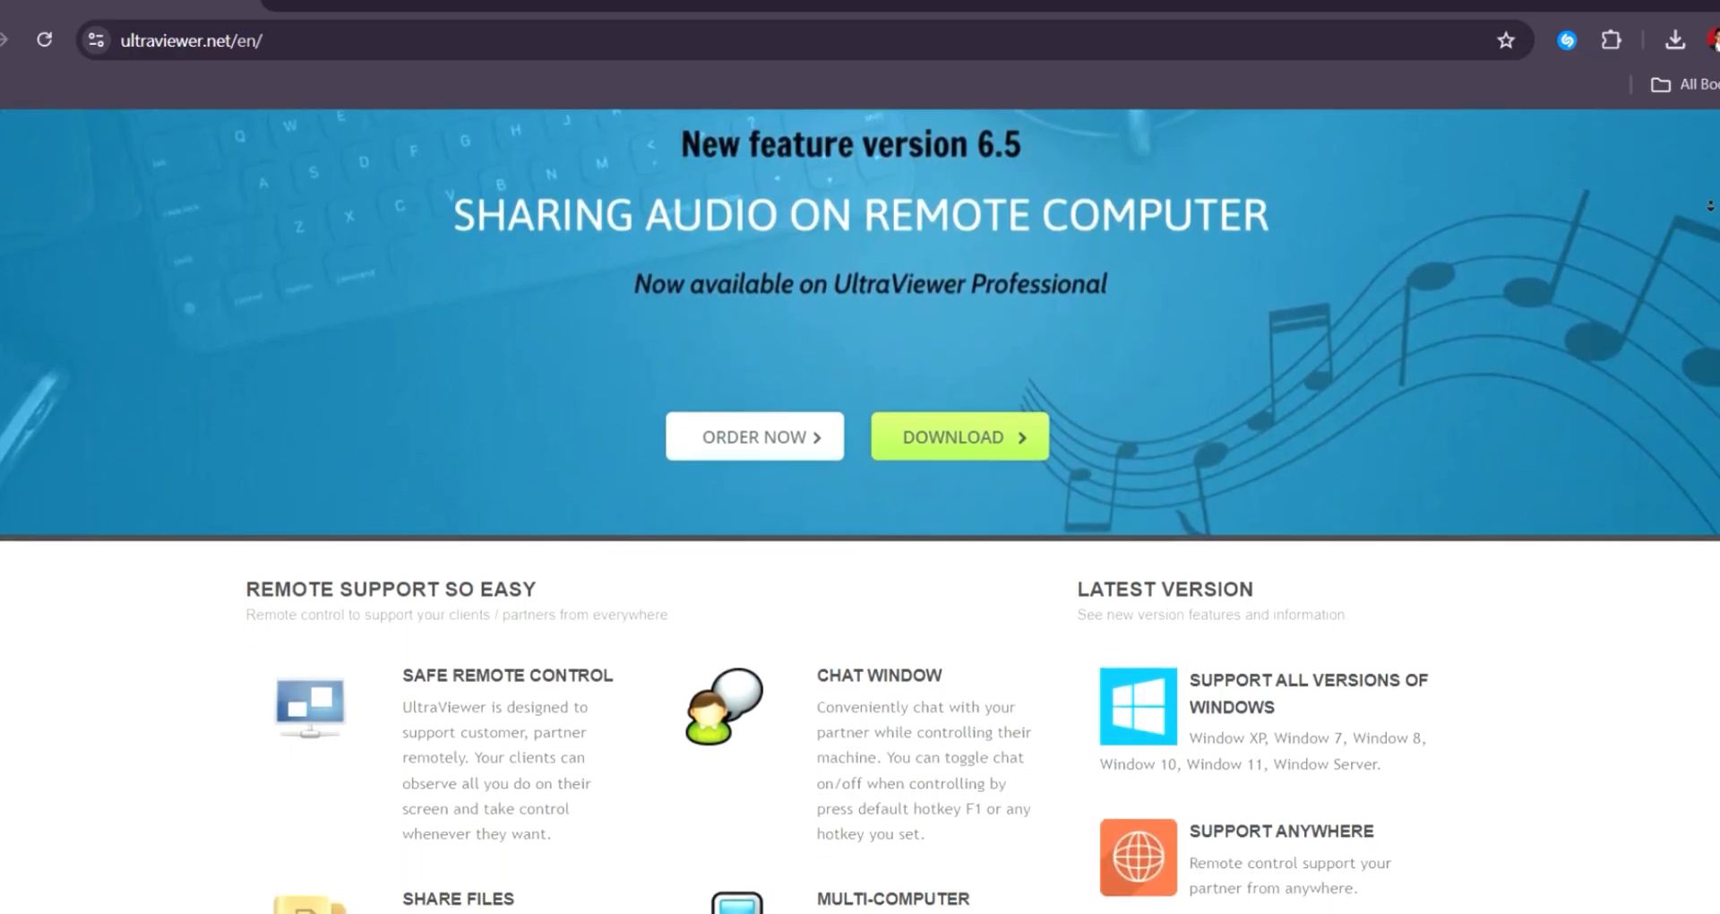
scroll(down, 3)
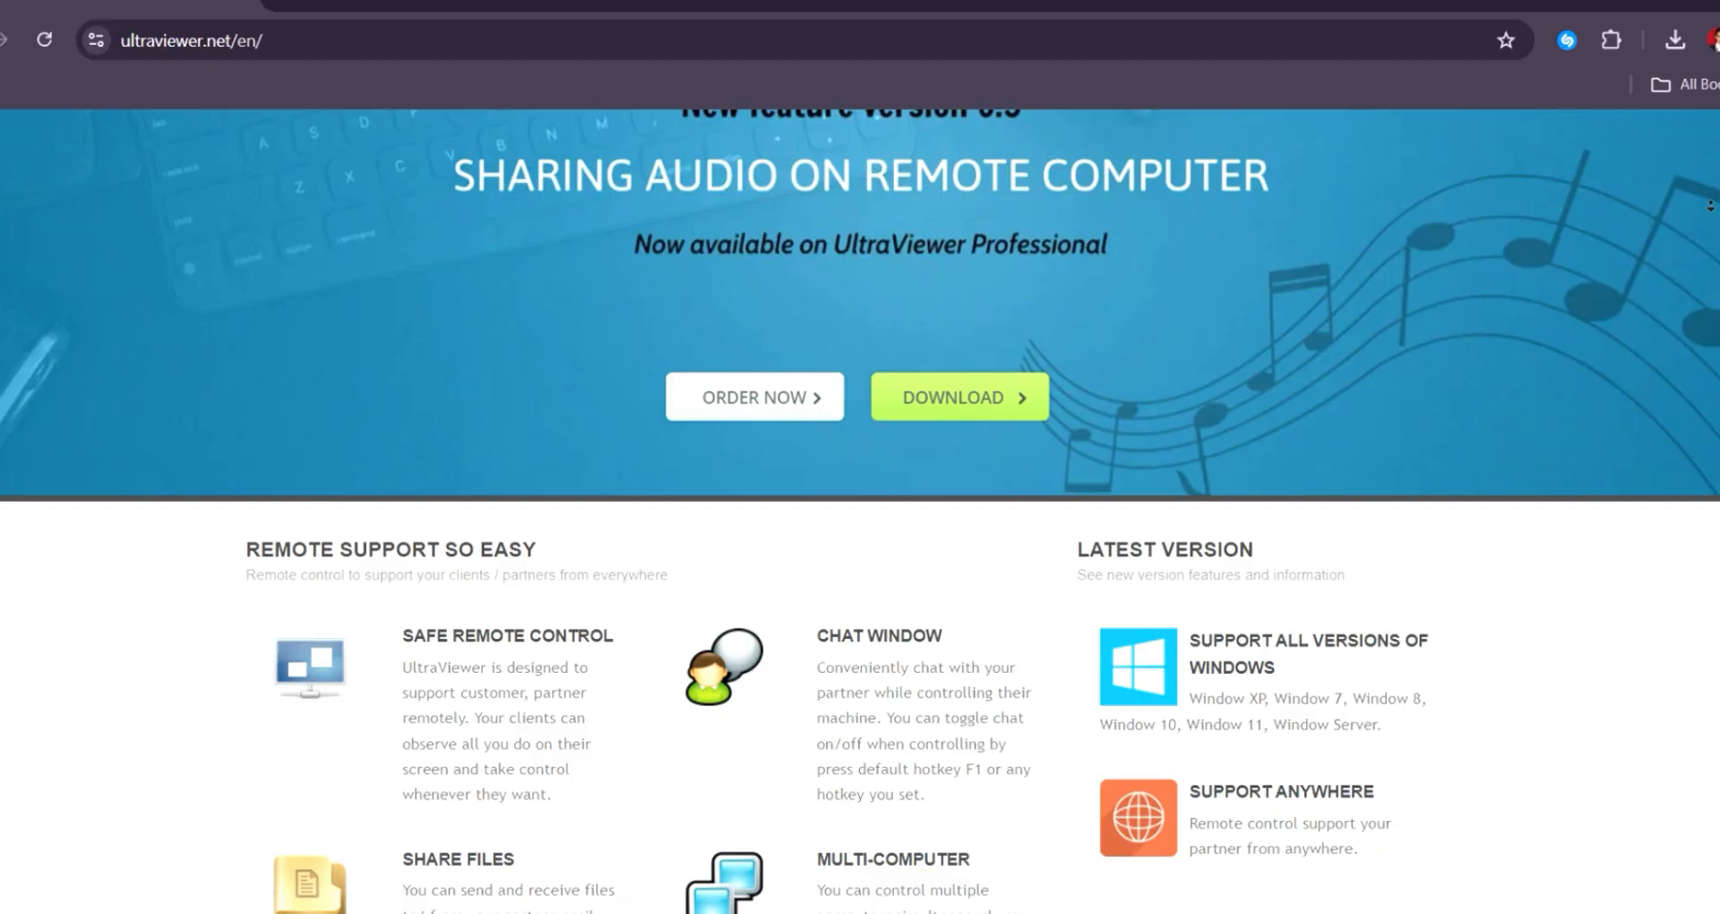
scroll(down, 3)
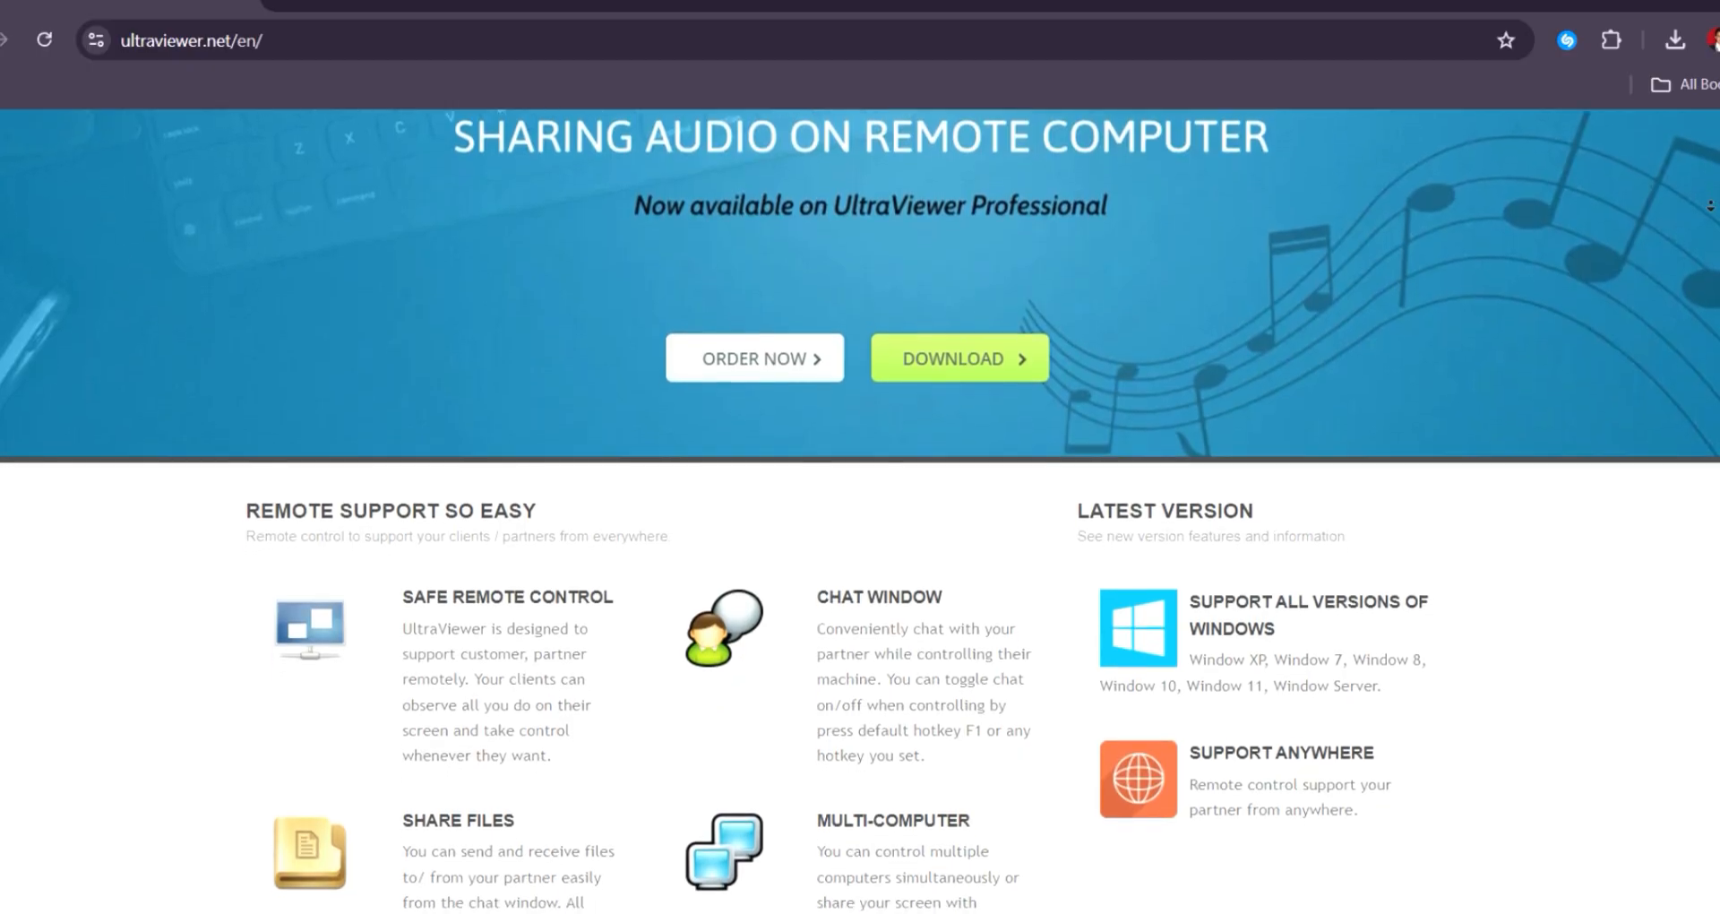
scroll(down, 3)
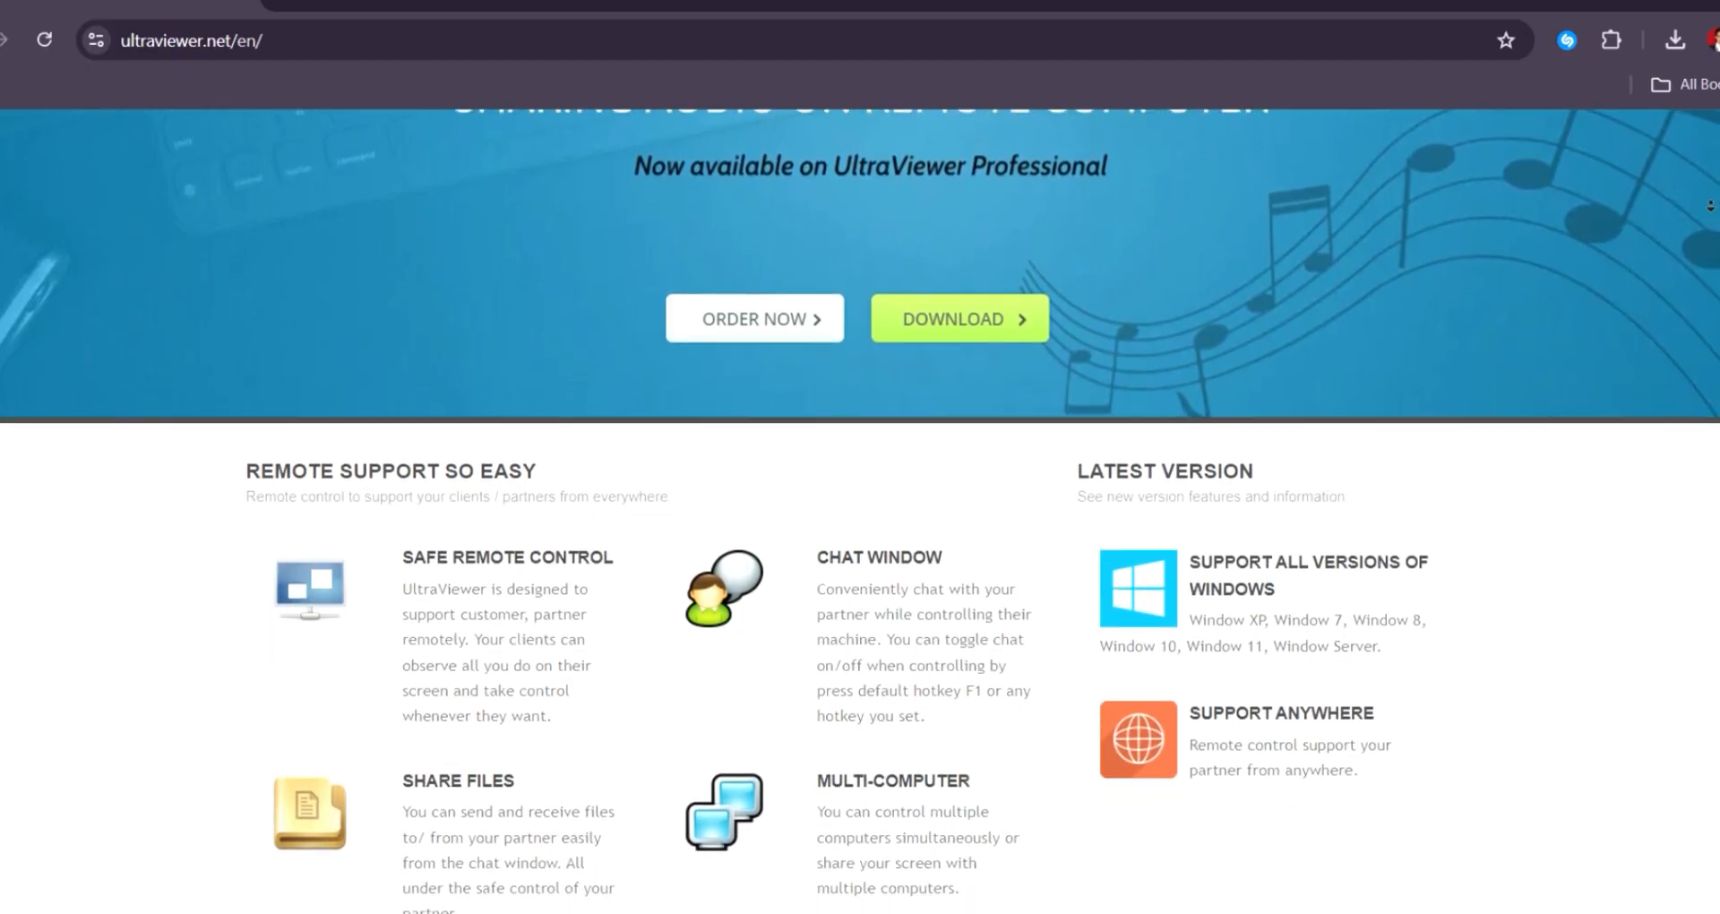
scroll(up, 3)
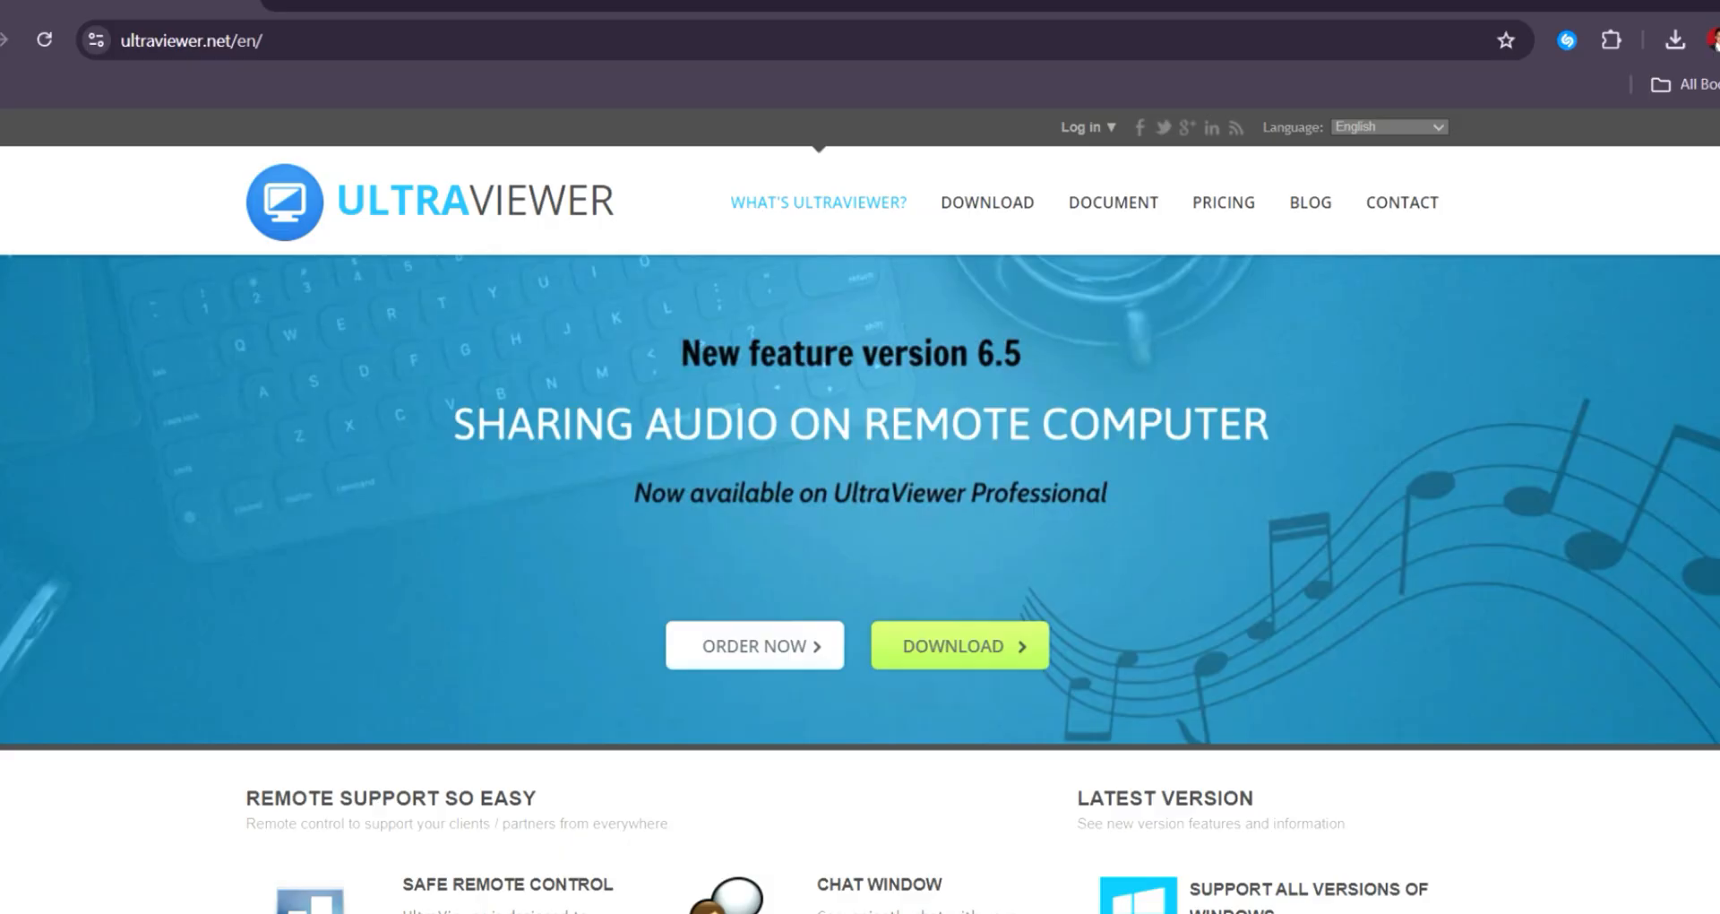